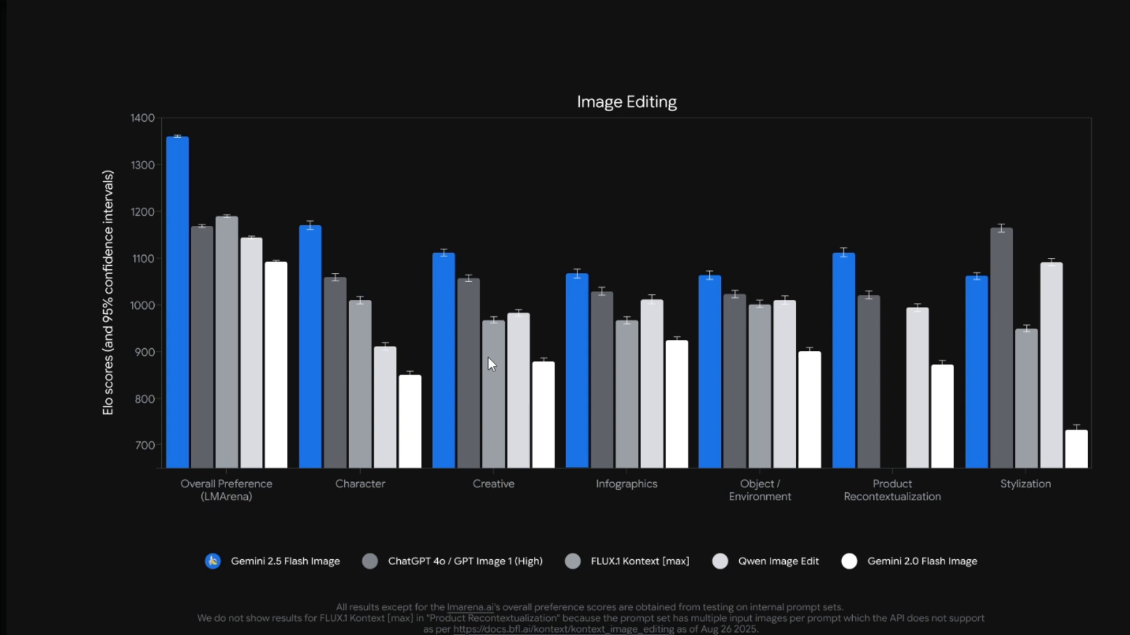
mouse_move(173, 337)
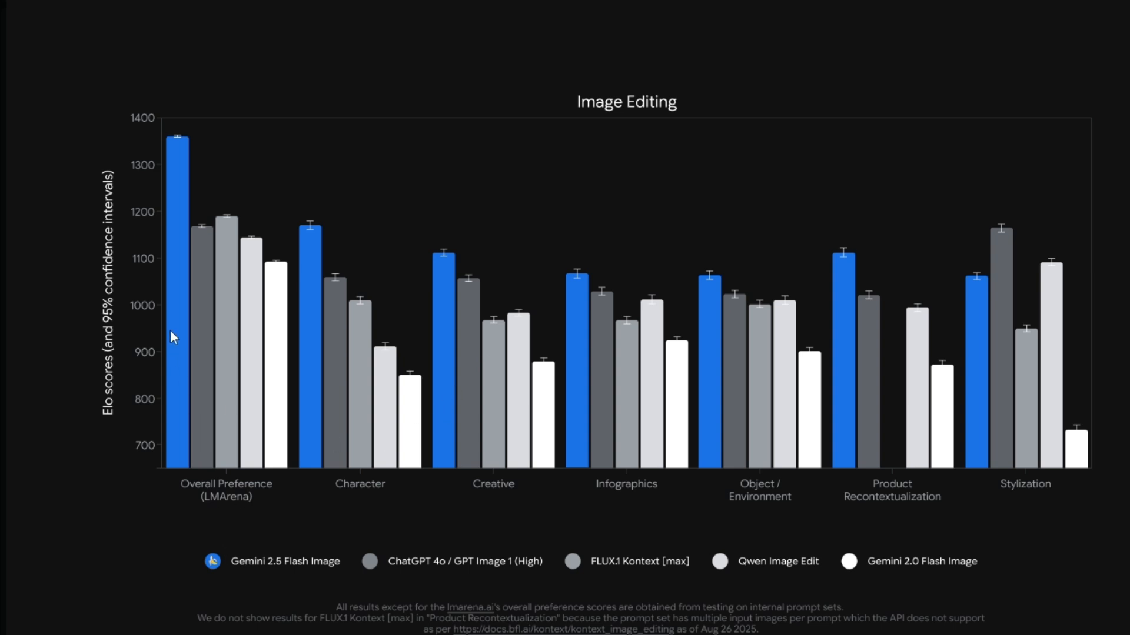
mouse_move(388, 574)
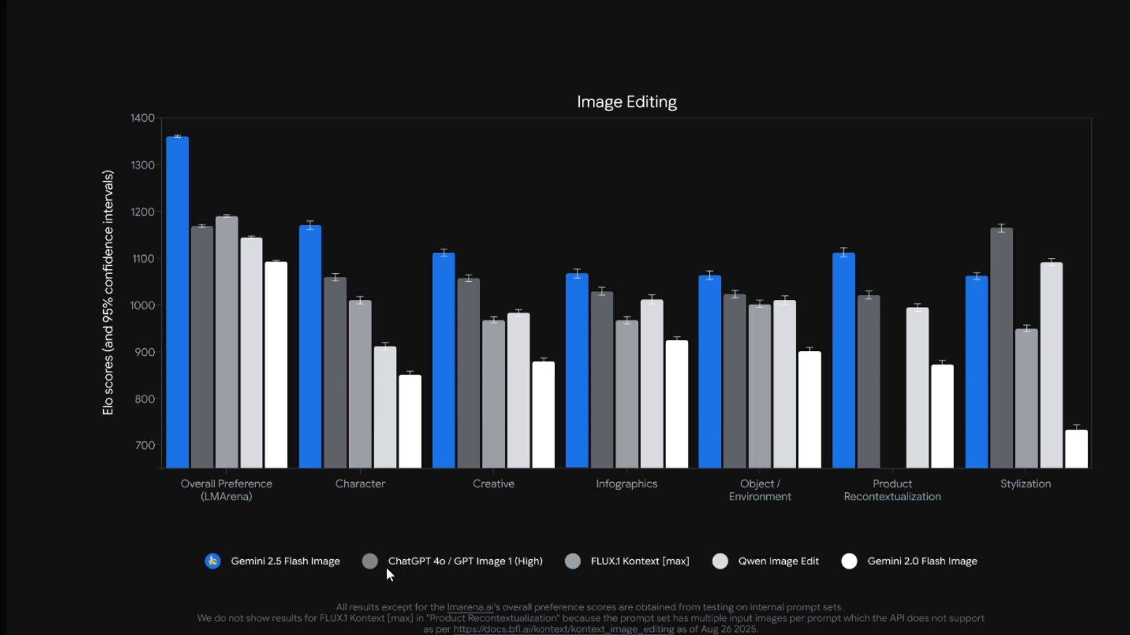
mouse_move(612, 407)
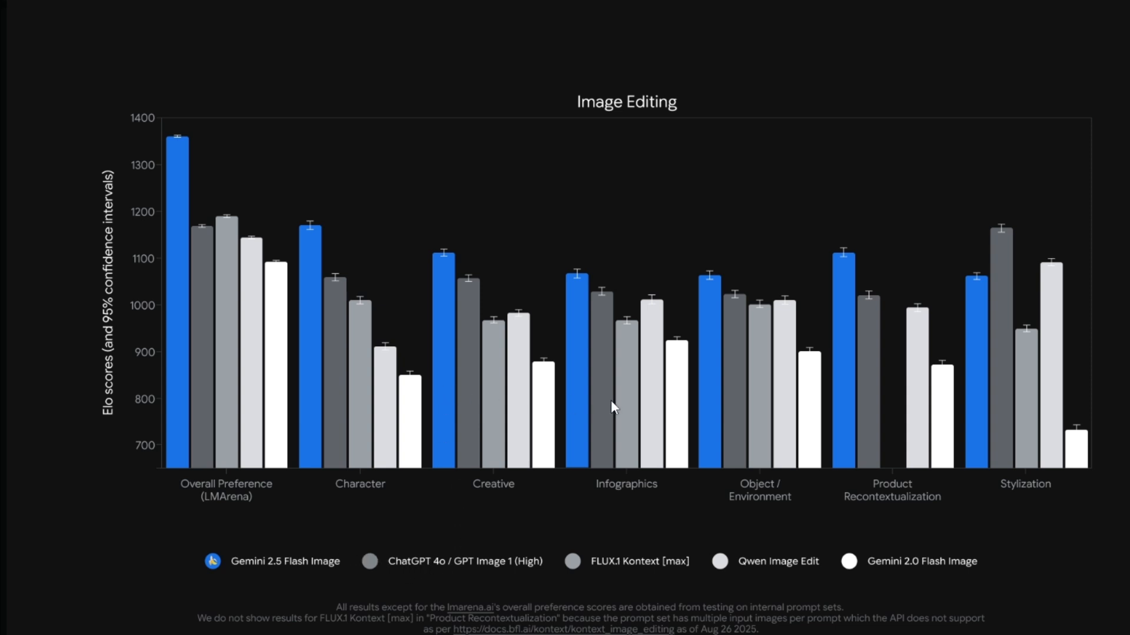
mouse_move(967, 502)
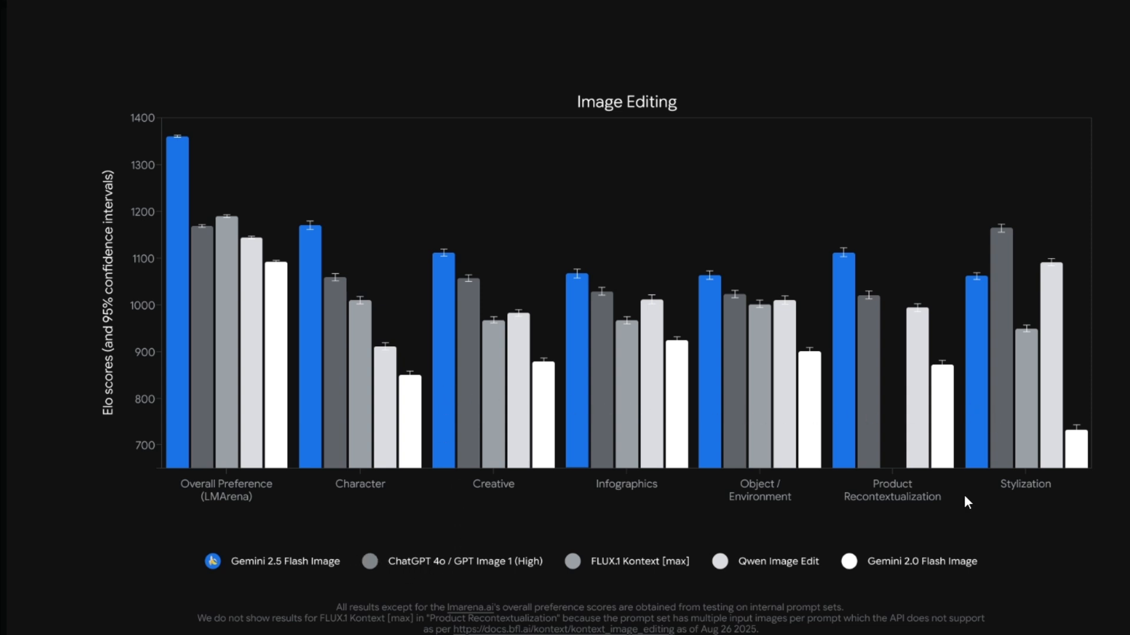
mouse_move(935, 560)
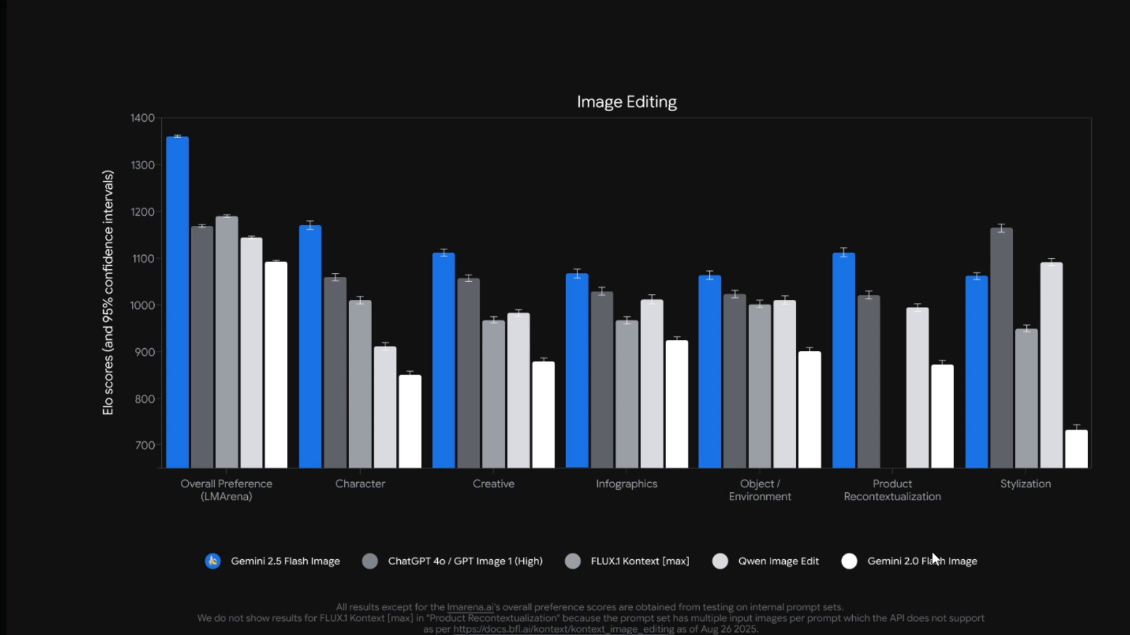
mouse_move(184, 308)
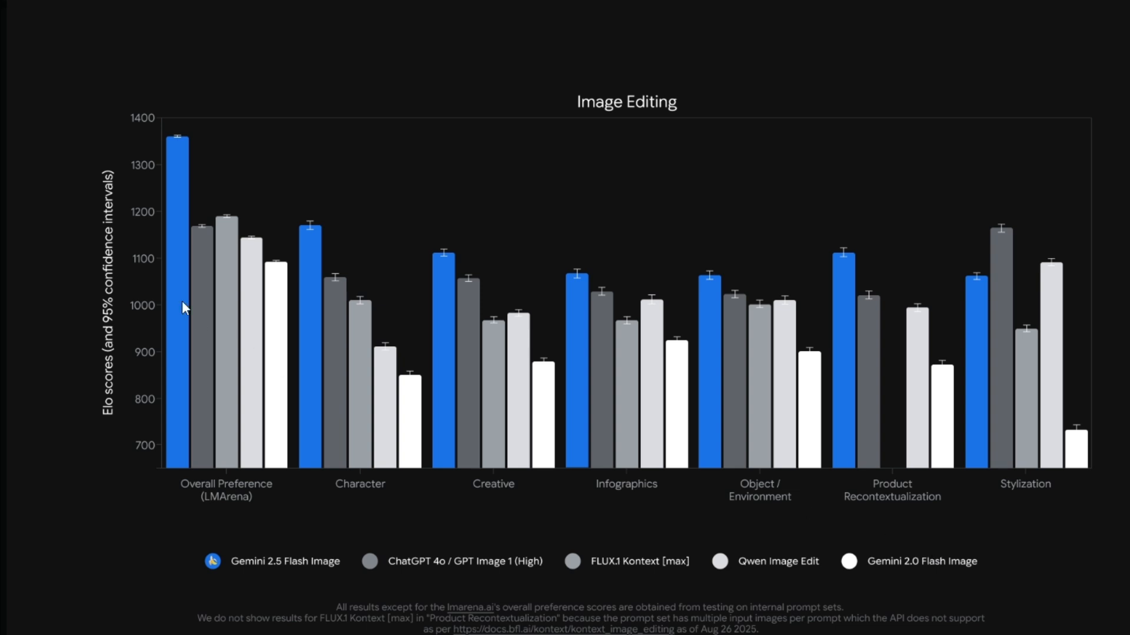
mouse_move(216, 291)
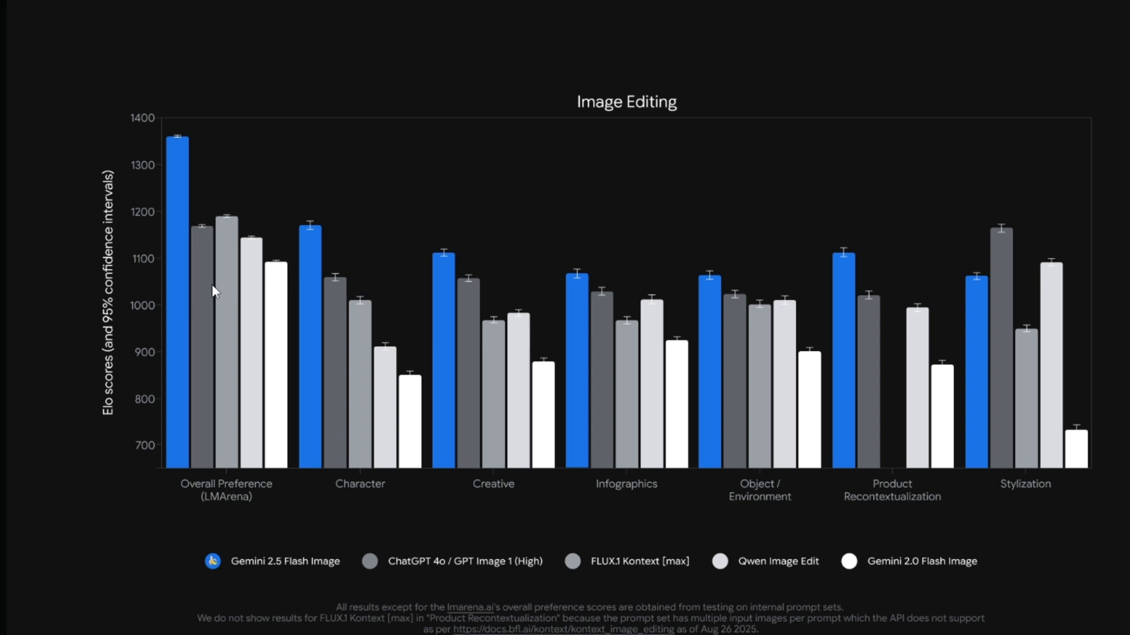
mouse_move(389, 494)
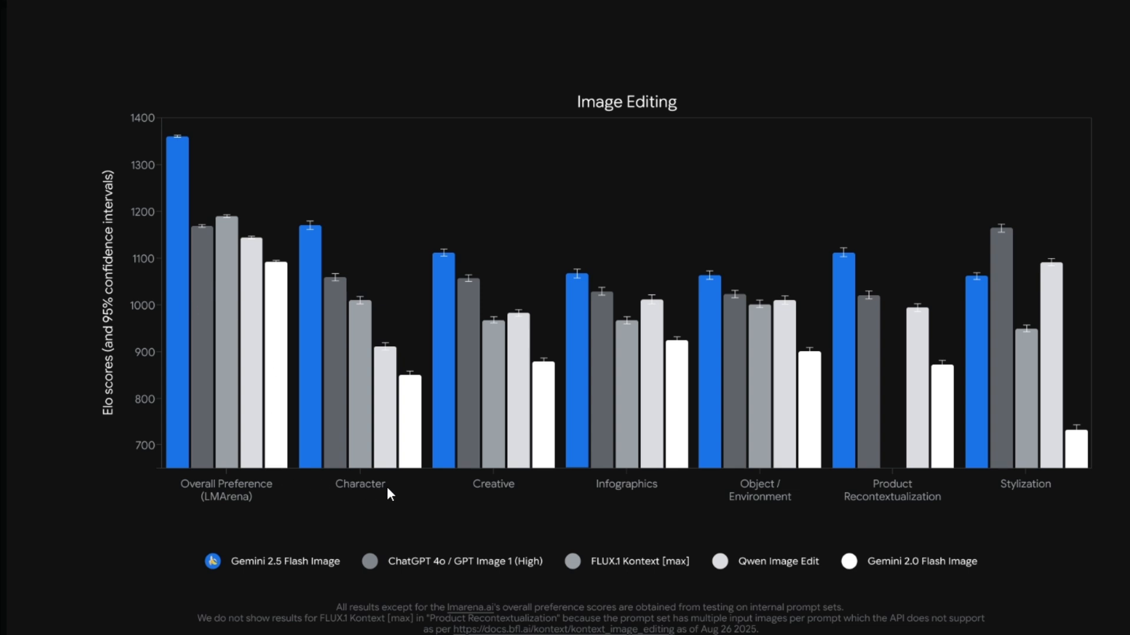
mouse_move(629, 490)
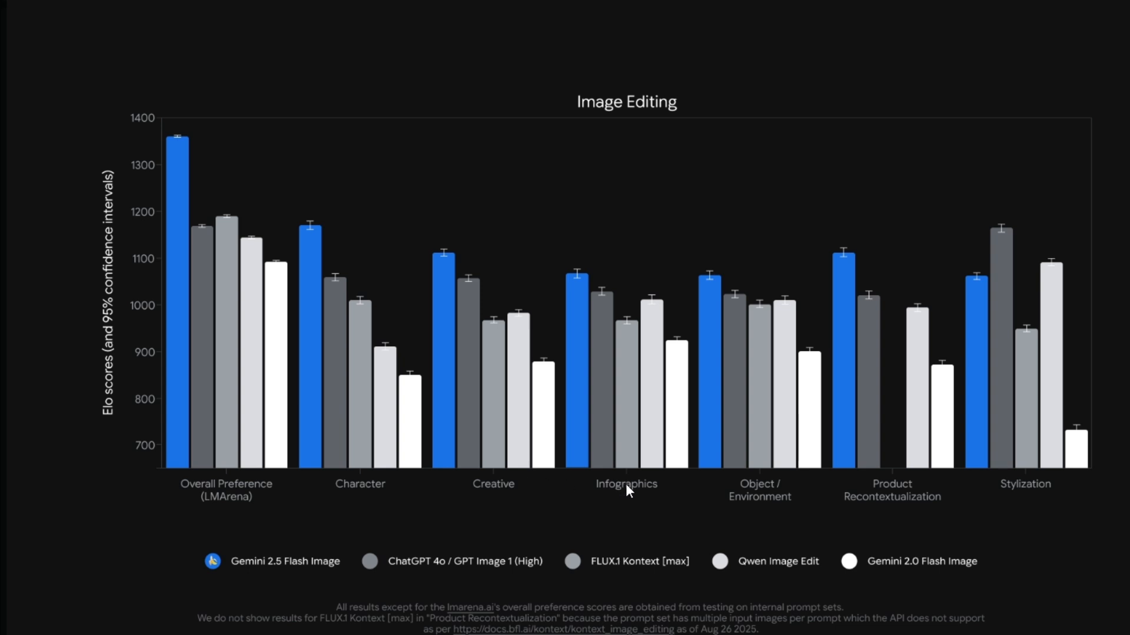
mouse_move(958, 487)
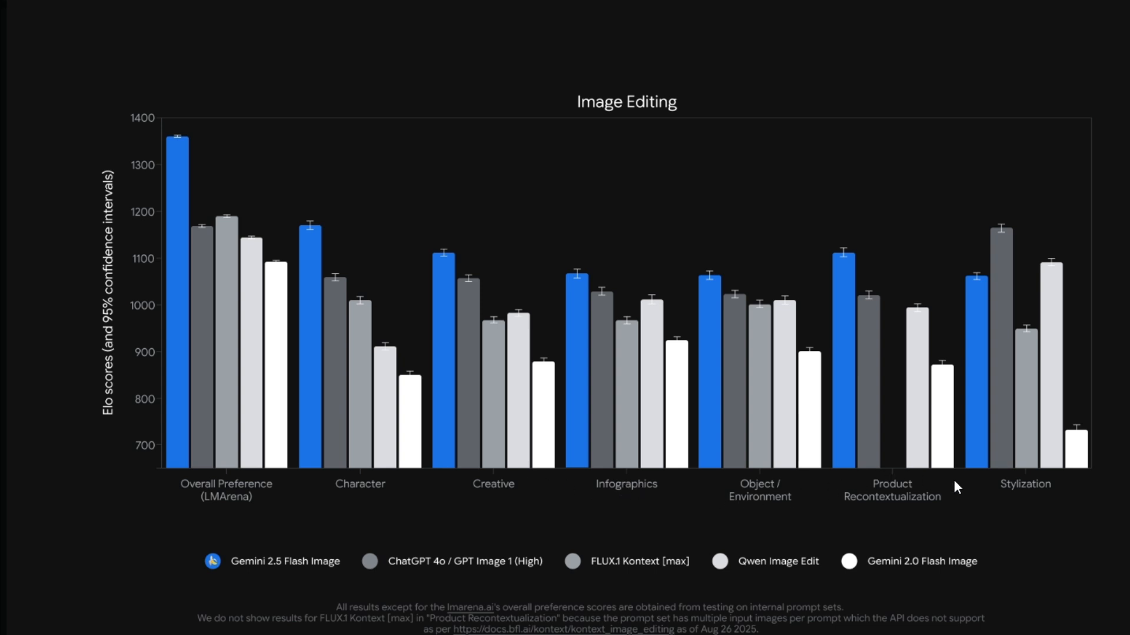
mouse_move(397, 558)
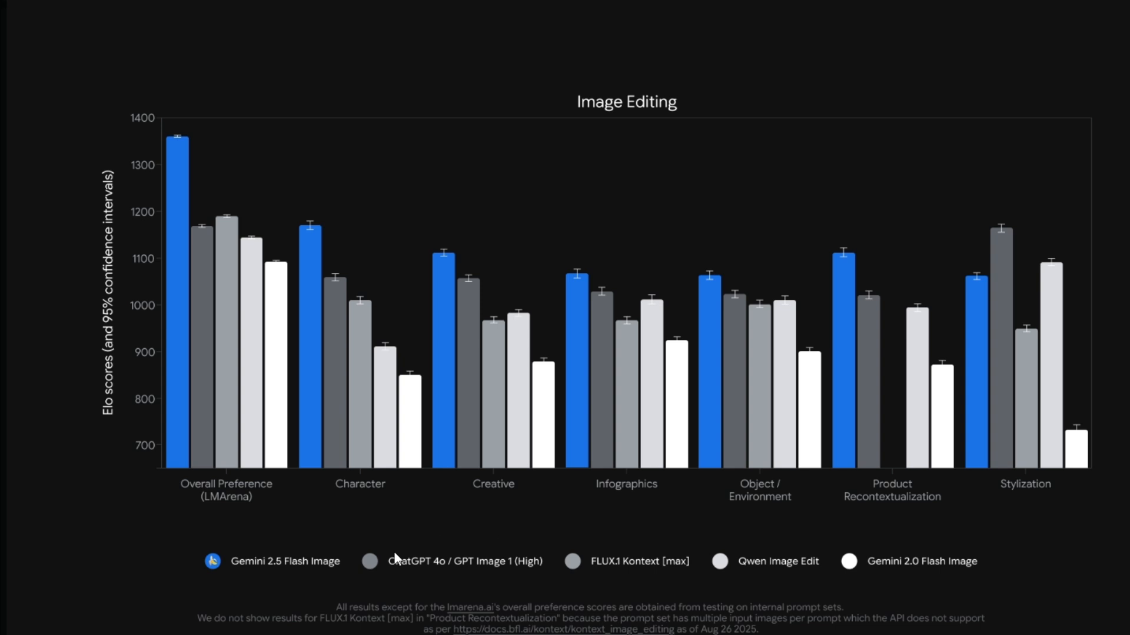
mouse_move(518, 390)
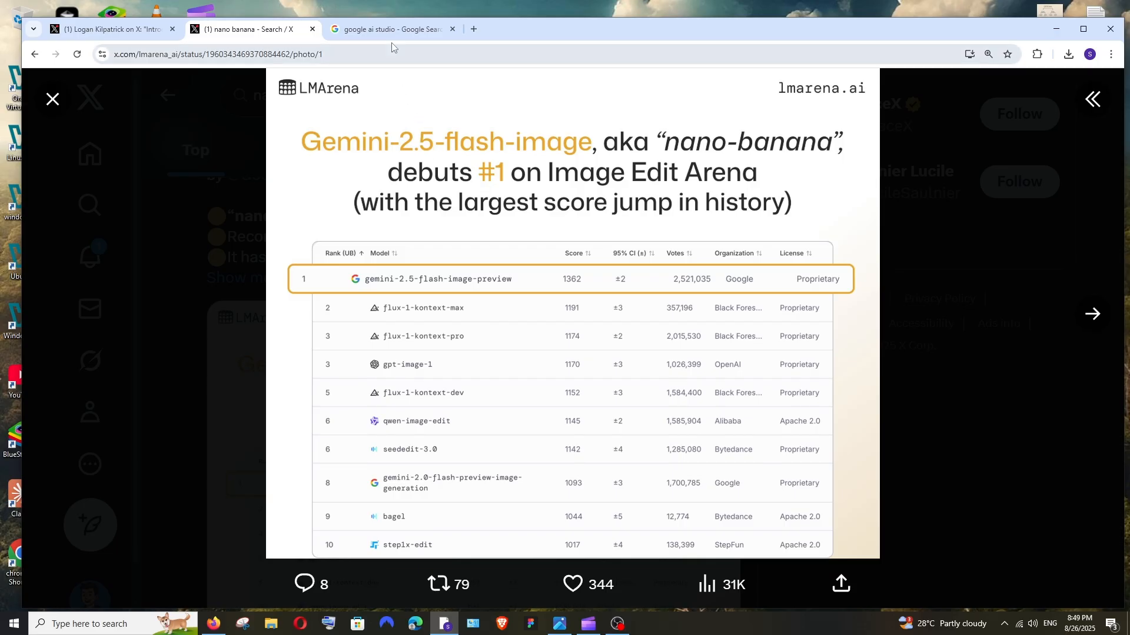
Switch to the Google search results for 'google ai studio'.
click(389, 29)
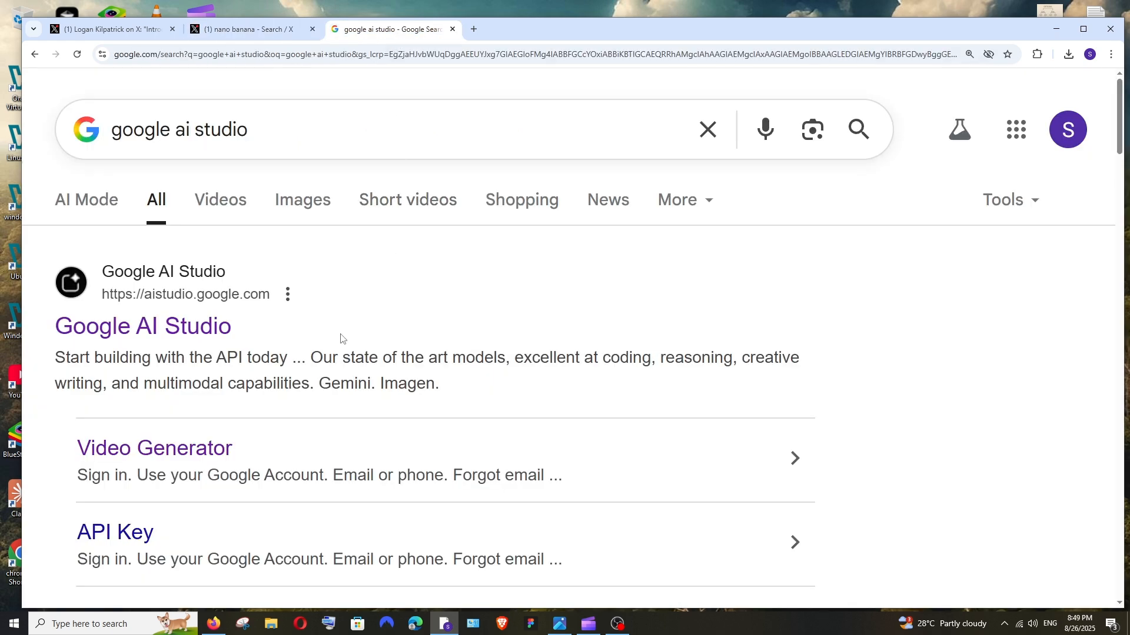
mouse_move(287, 339)
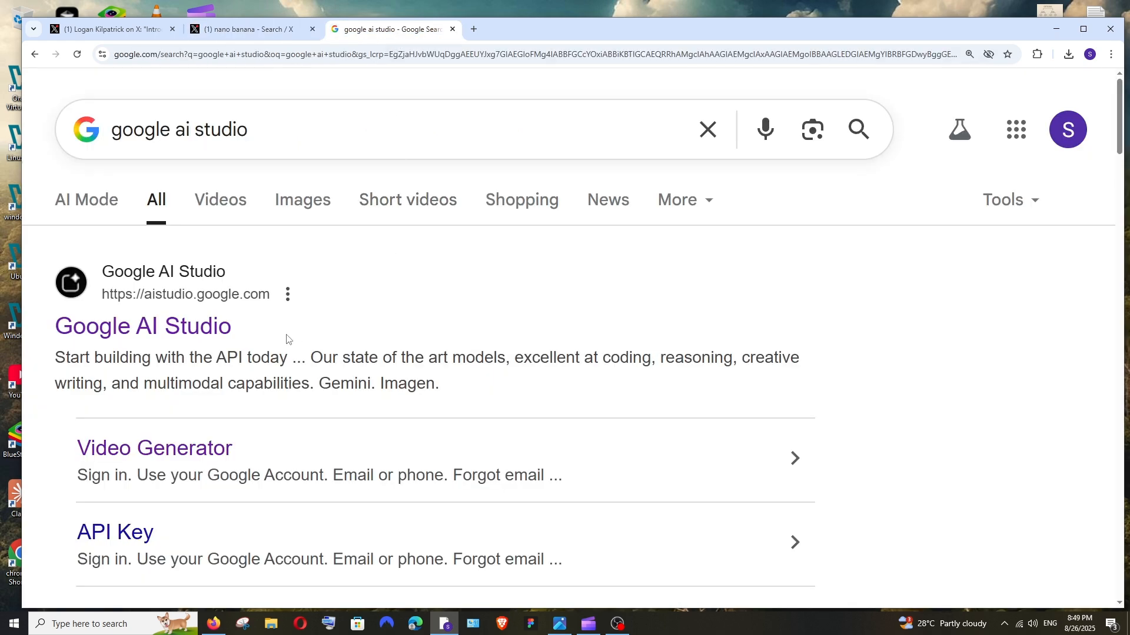
mouse_move(143, 326)
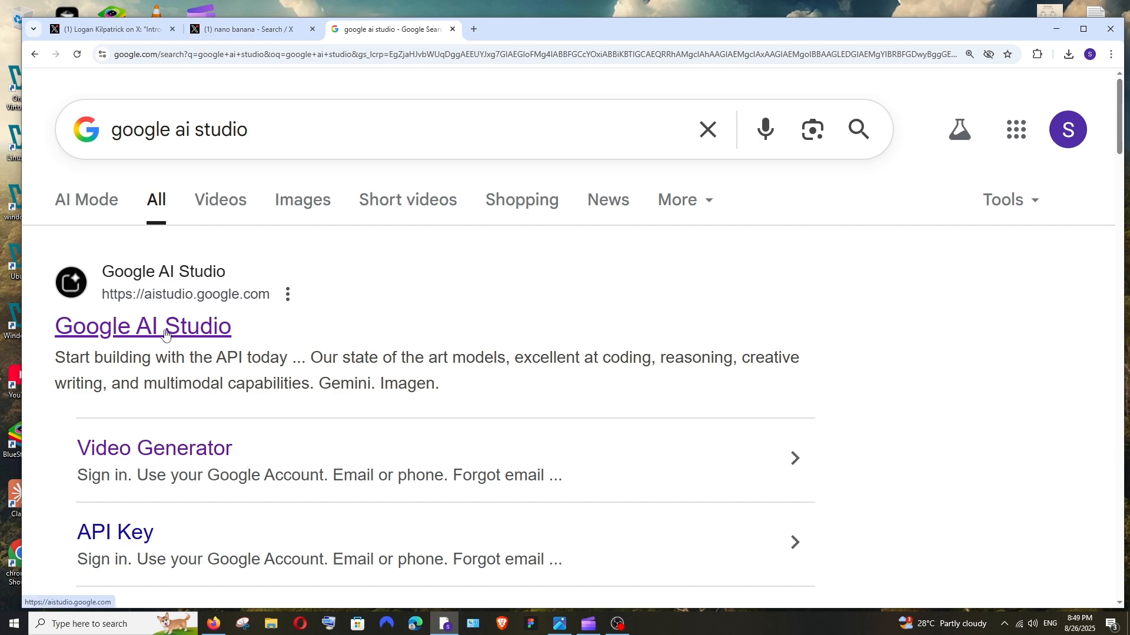
Open the Google AI Studio site from the results and dismiss the free-quota notice.
click(142, 326)
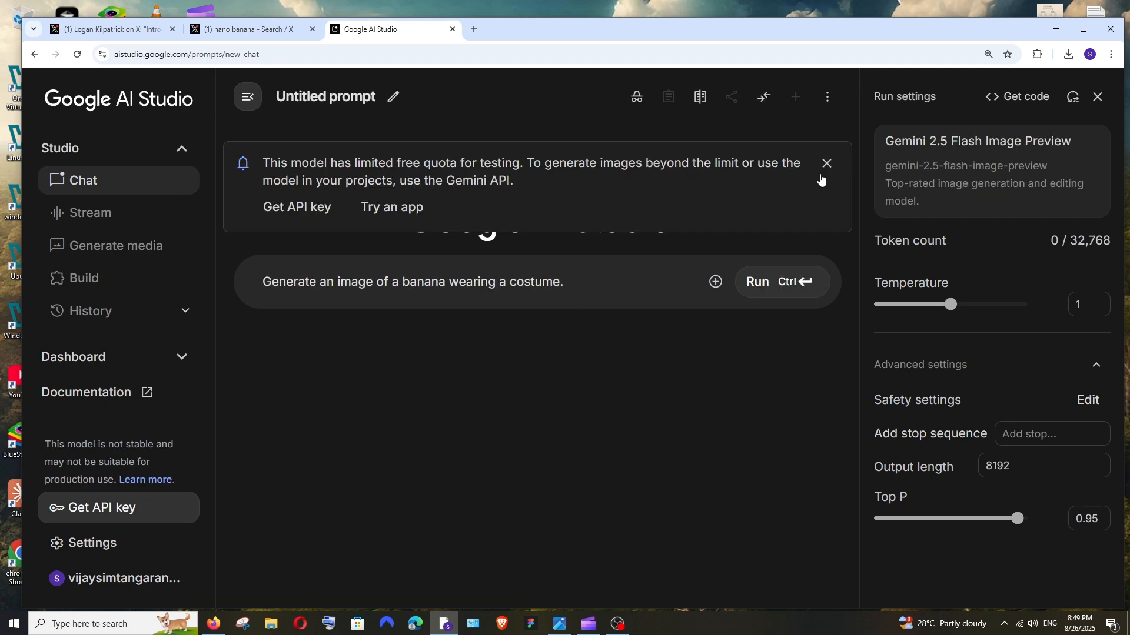
click(826, 163)
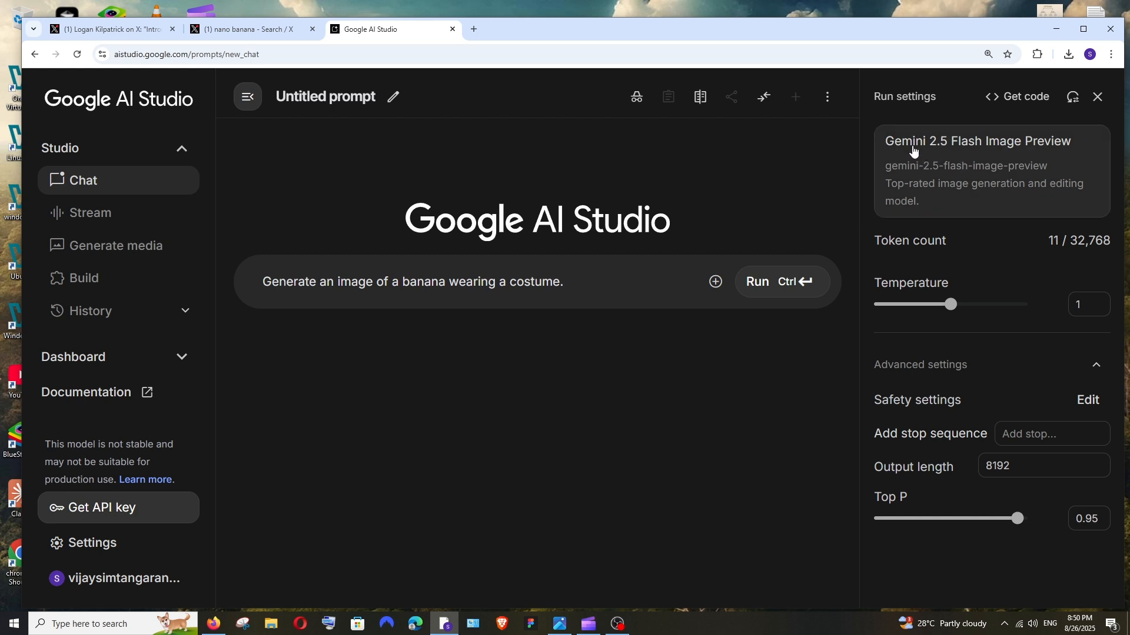
mouse_move(1026, 163)
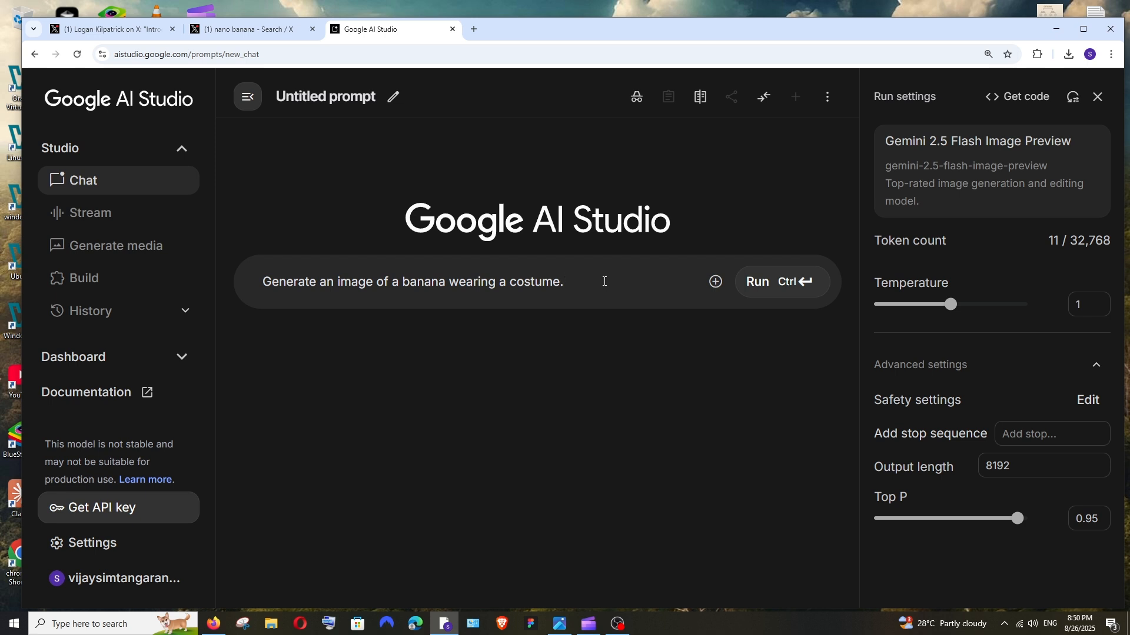
mouse_move(782, 281)
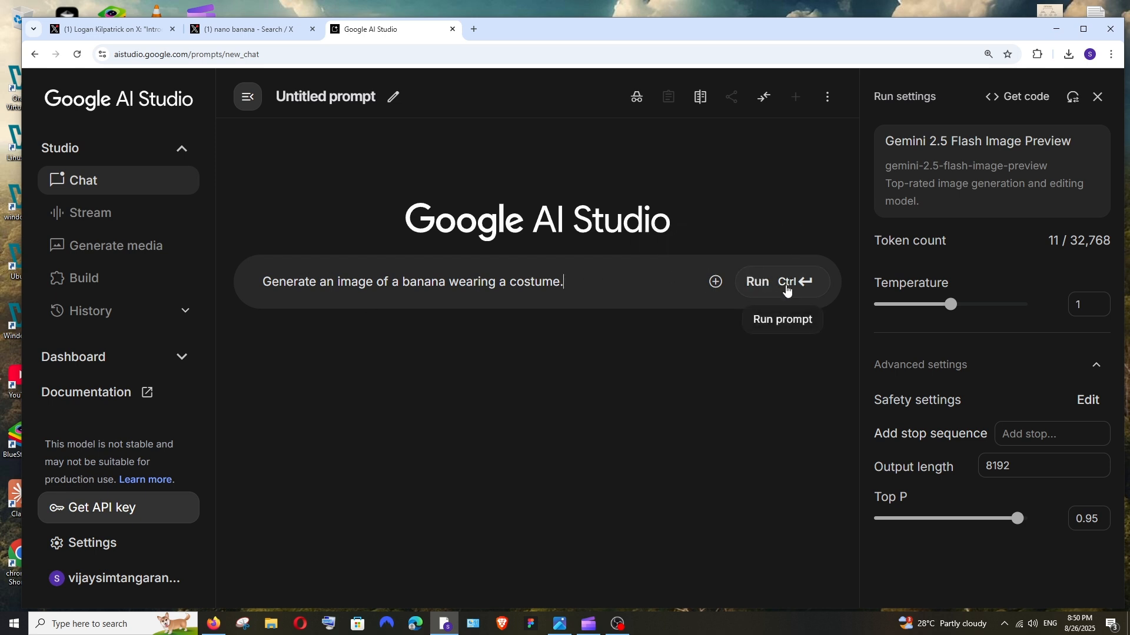
Generate the banana-in-costume image, then request 'make the hat red in colour' and run it.
click(756, 281)
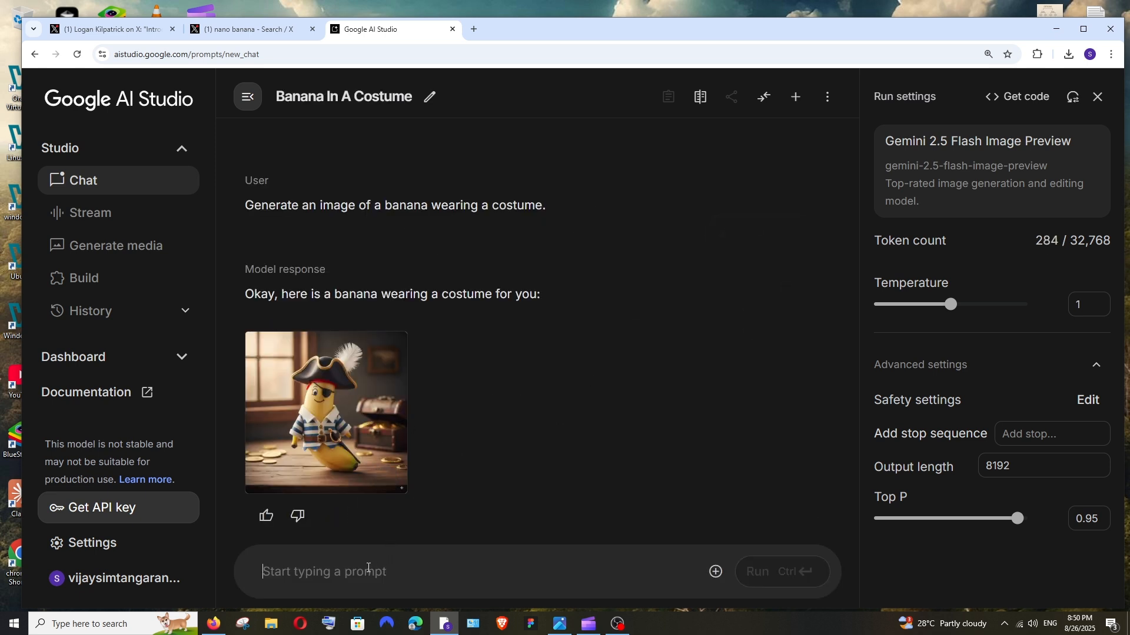
text(make the)
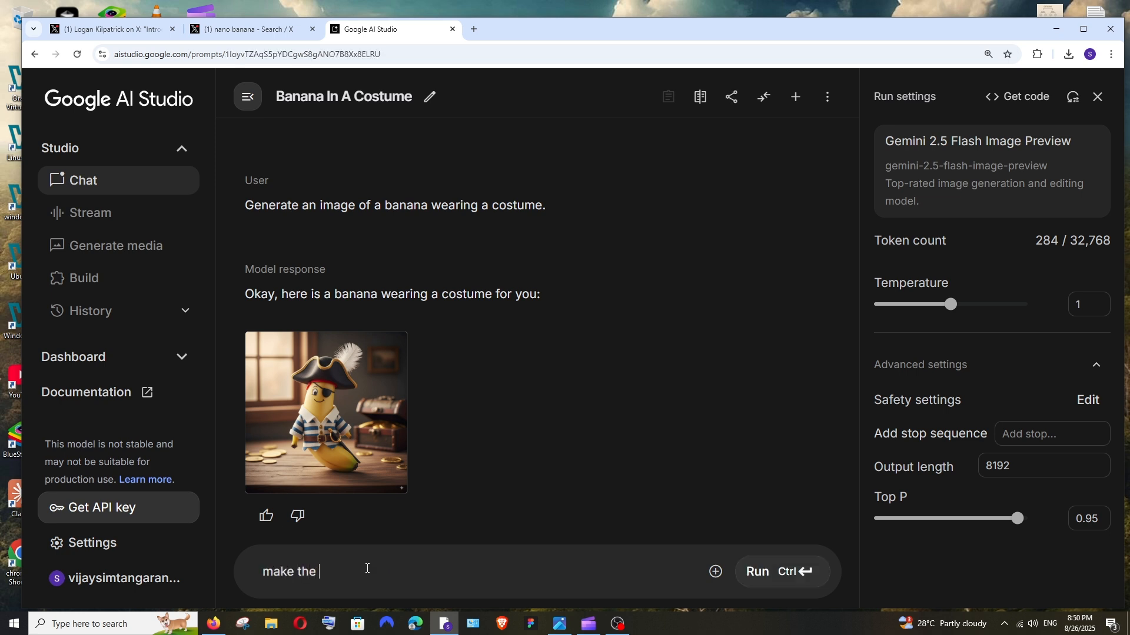
text(hat red in)
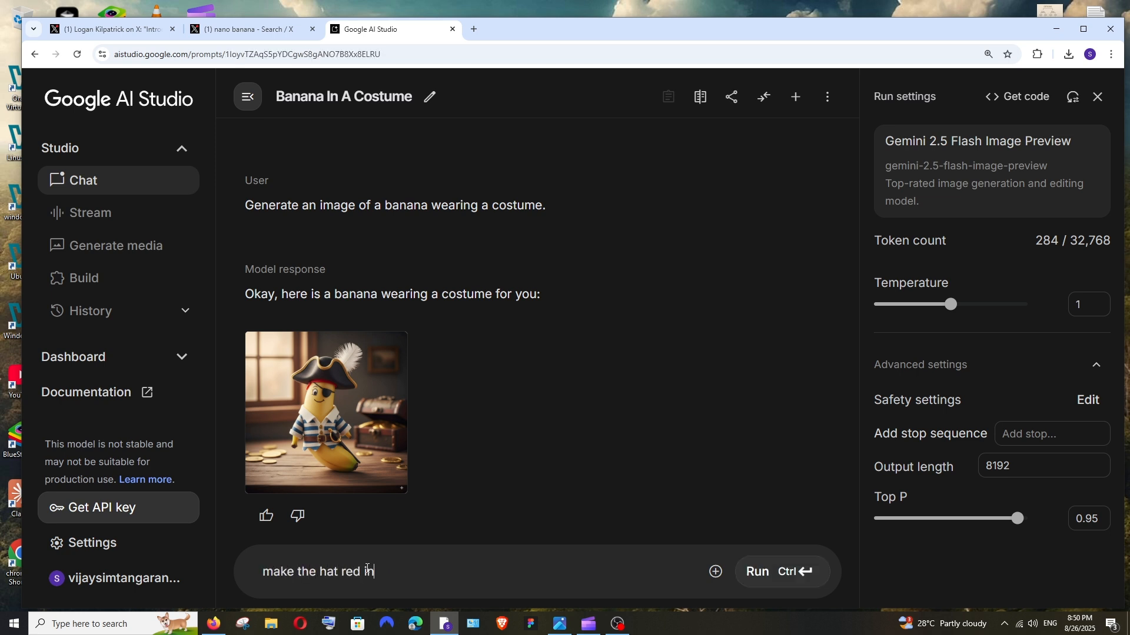
text(colout)
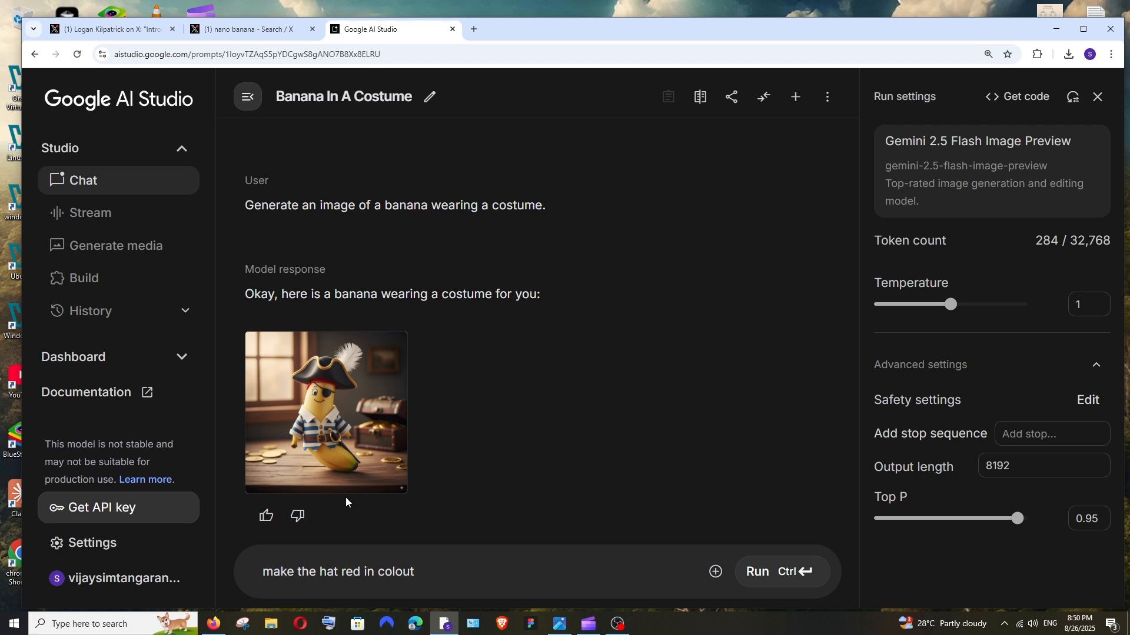
mouse_move(785, 572)
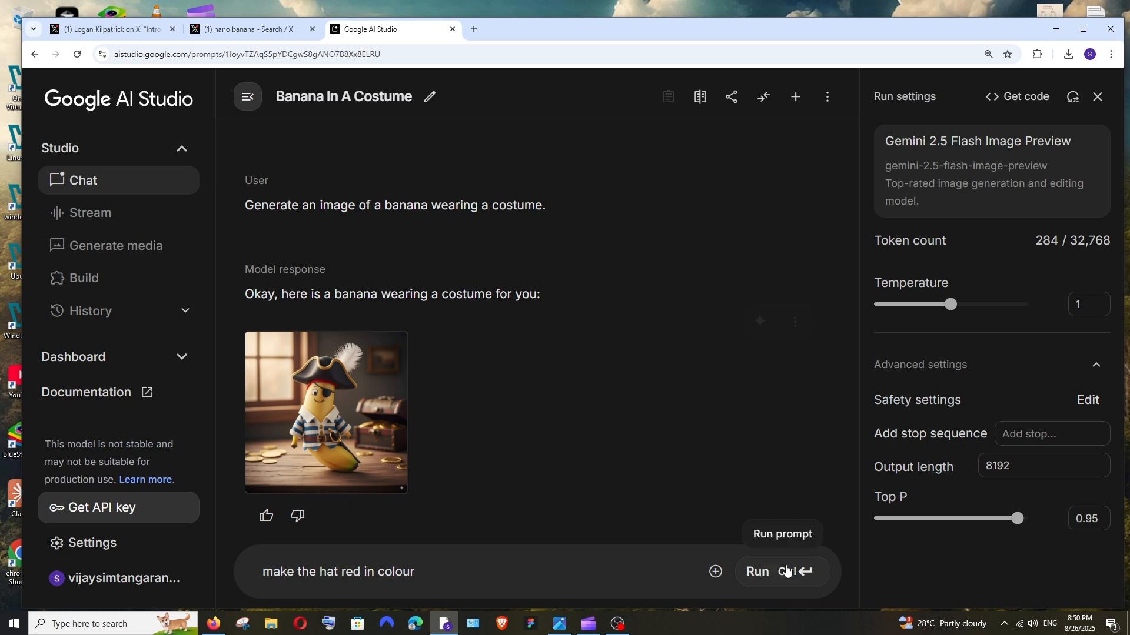
click(757, 572)
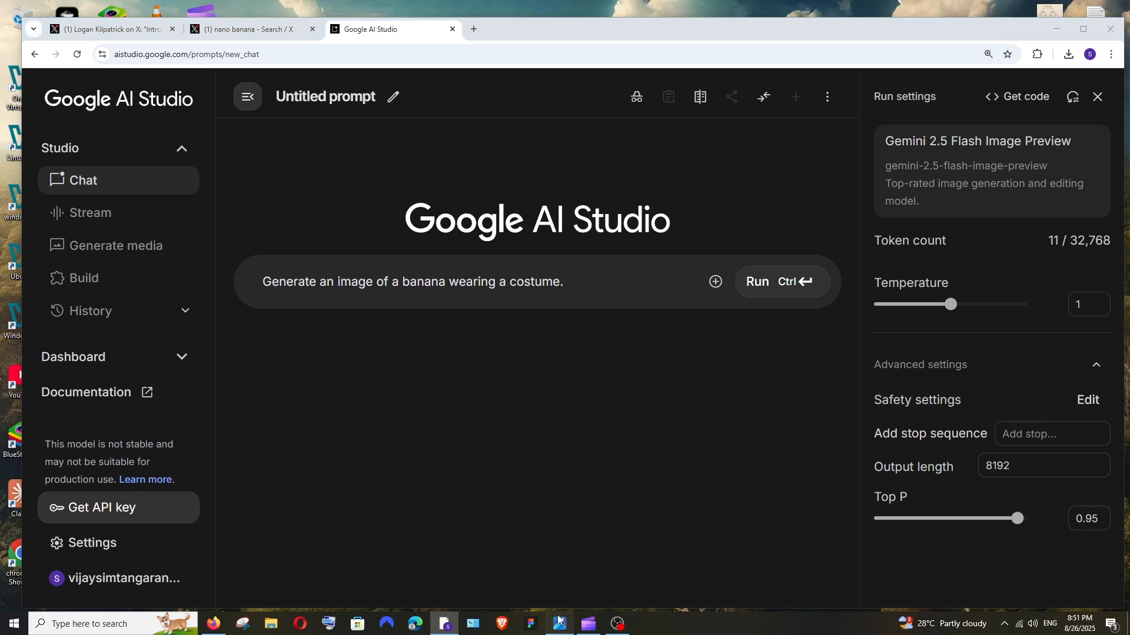
mouse_move(714, 282)
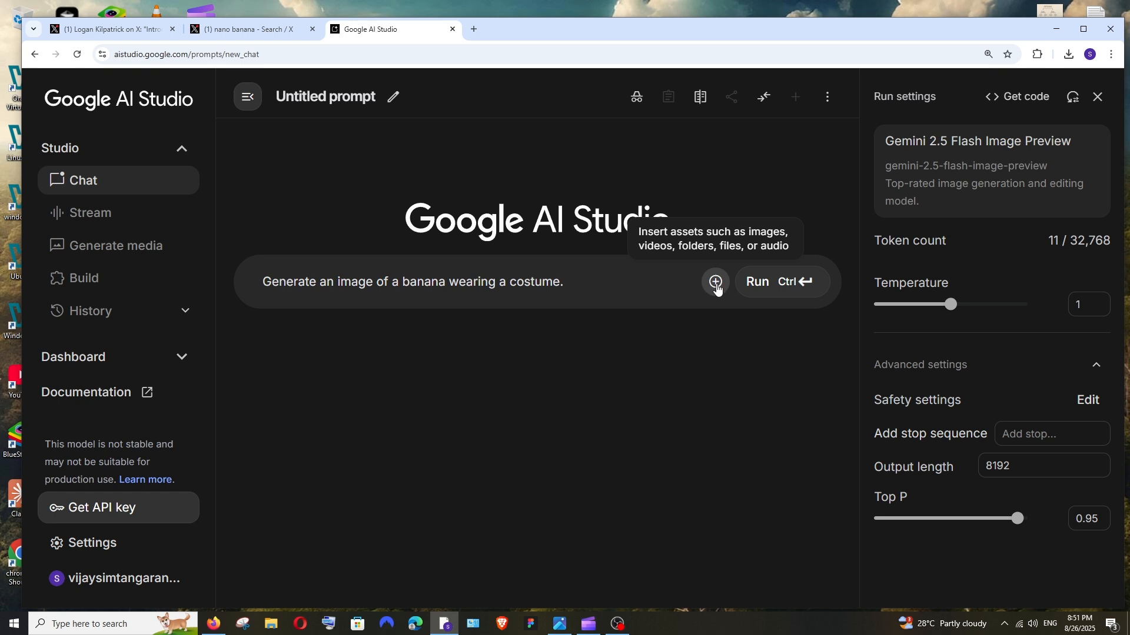
Attach the ComfyUI chubby-cat image to the new prompt via Upload File.
click(715, 281)
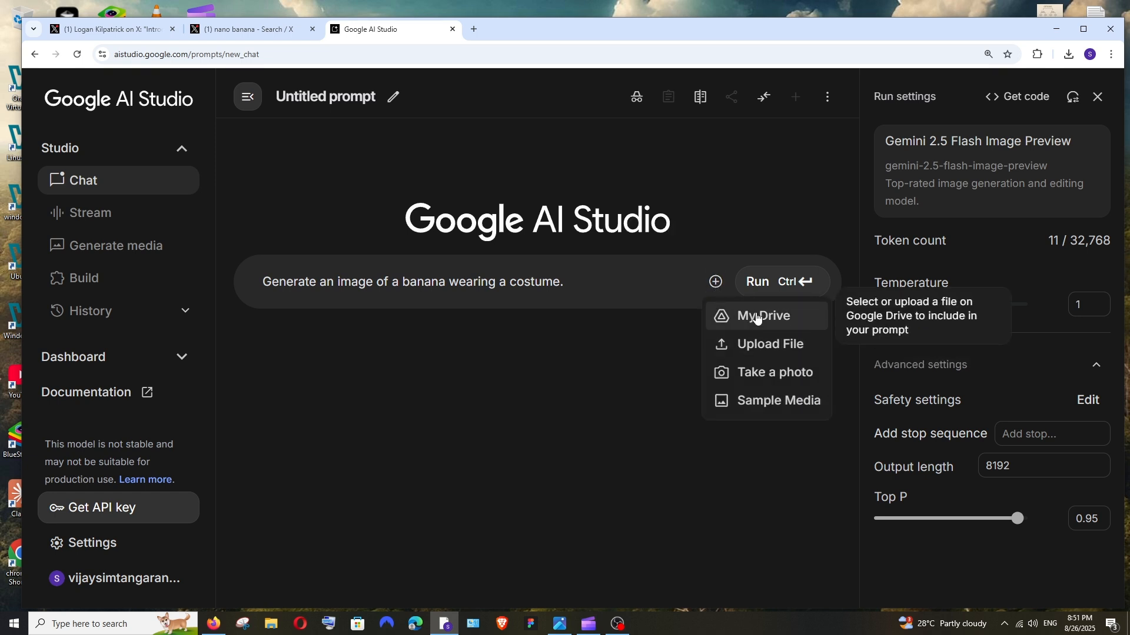
mouse_move(770, 344)
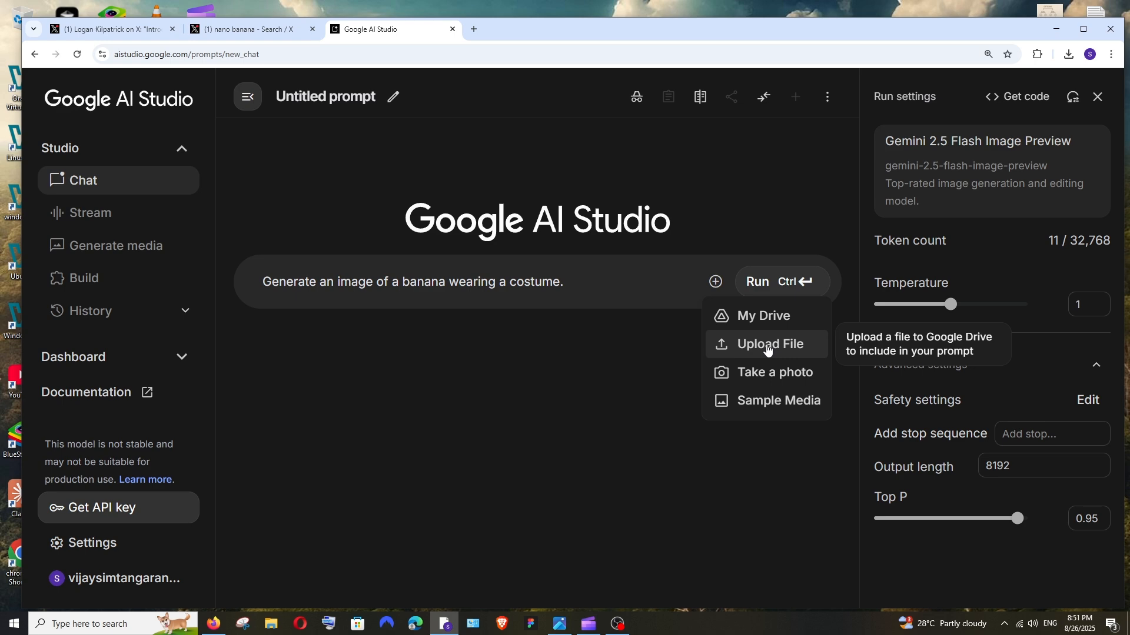
click(771, 343)
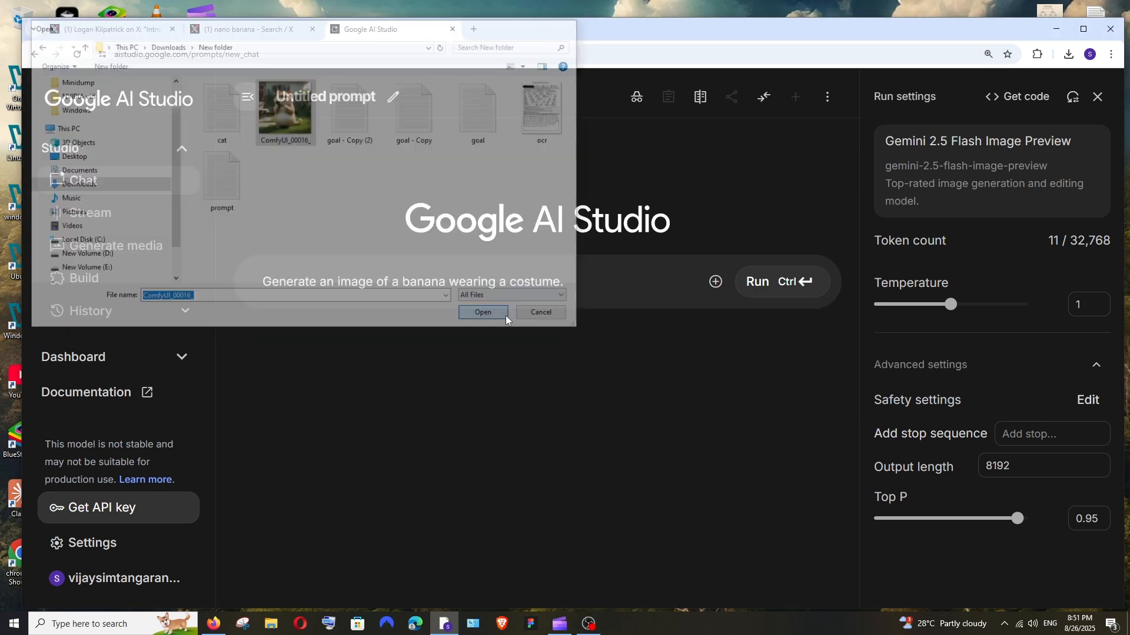
click(482, 312)
text(add a l)
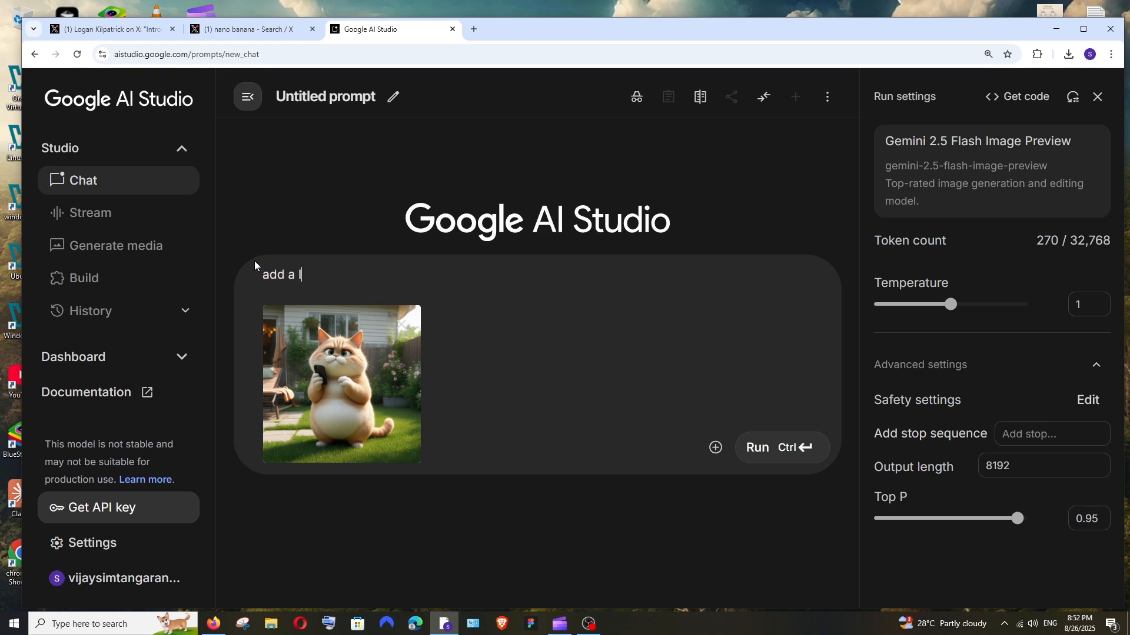
Send 'add a lion near this, in same style' with the attached cat image.
text(ion nea)
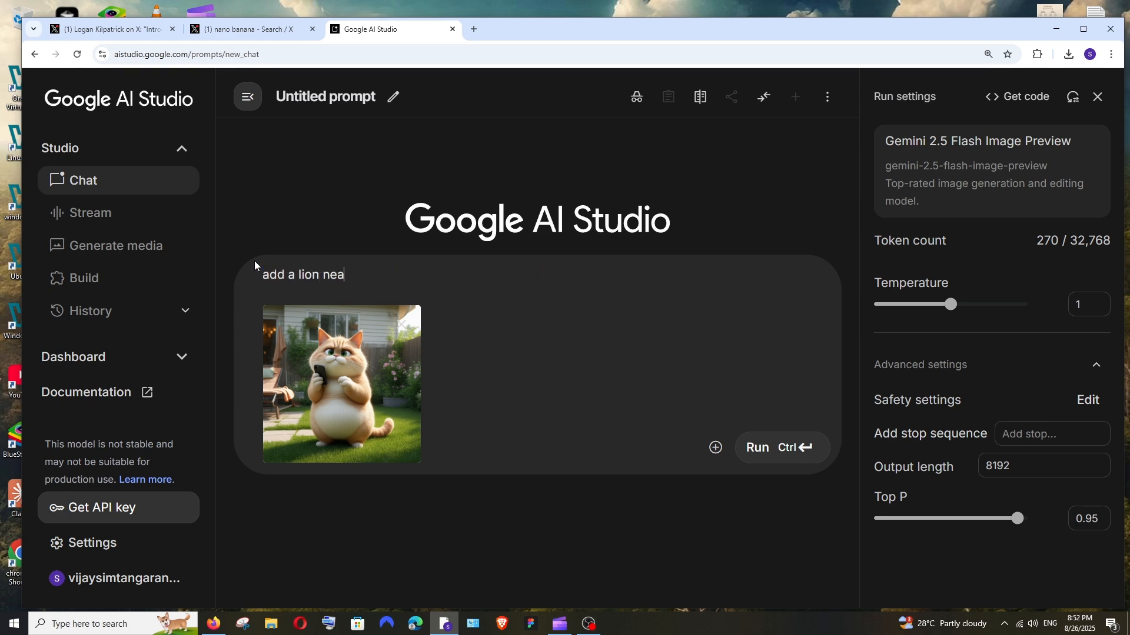
text(r this ,)
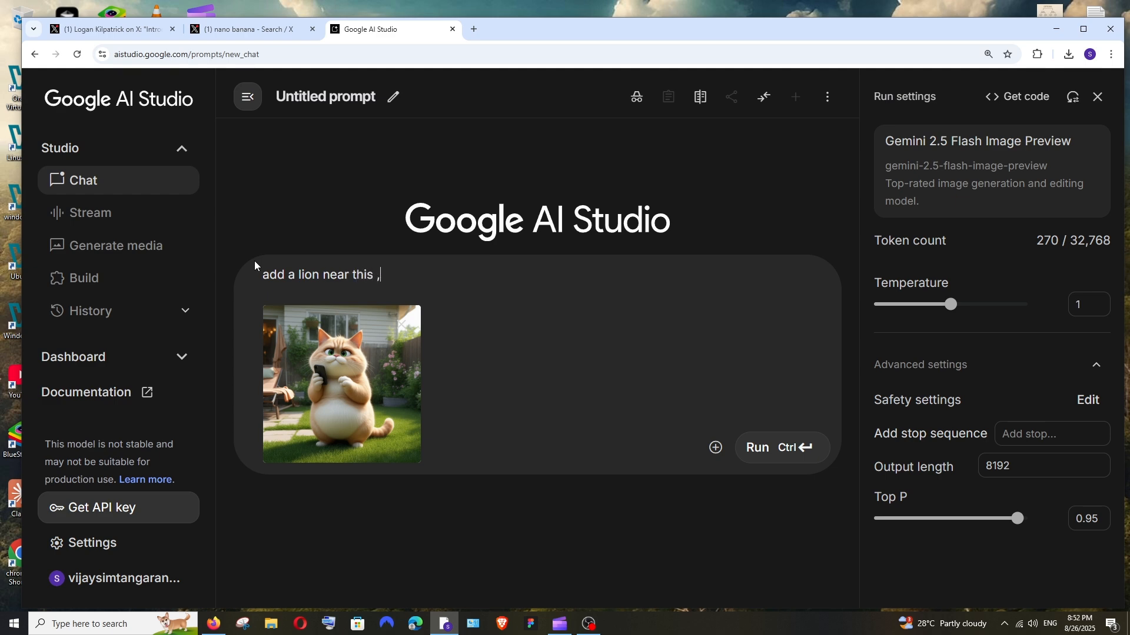
text(in same style)
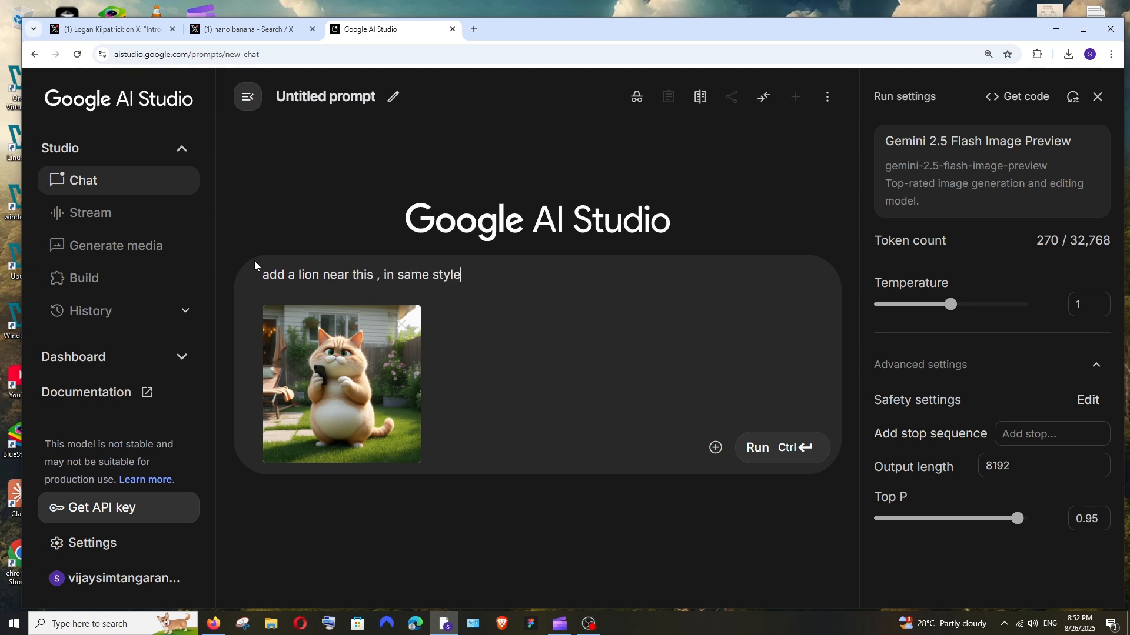
mouse_move(781, 447)
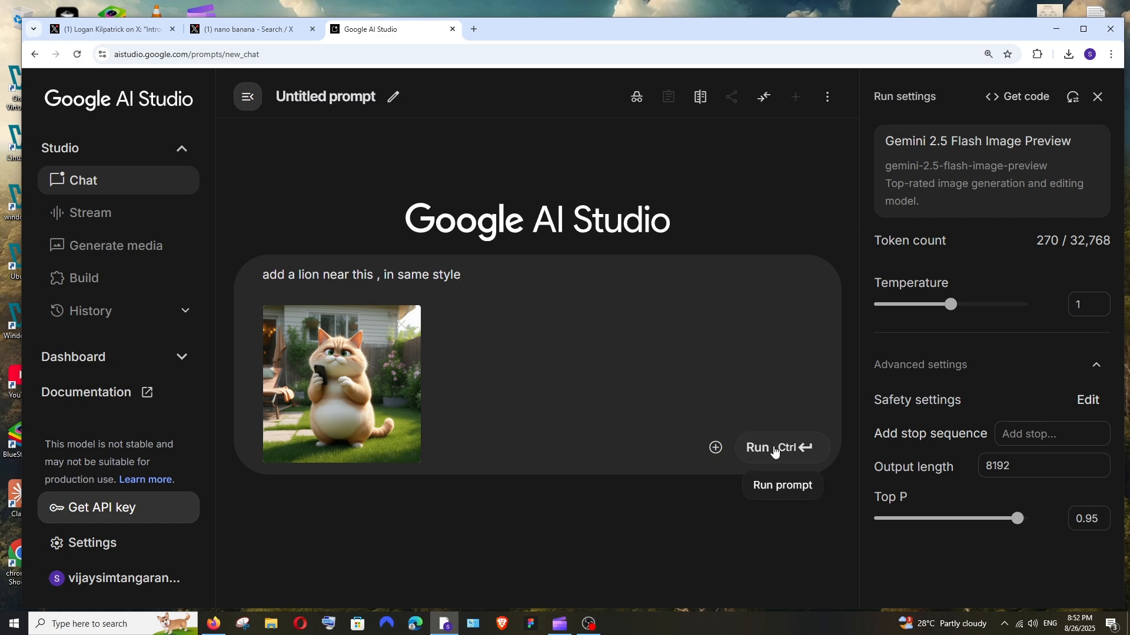
click(780, 448)
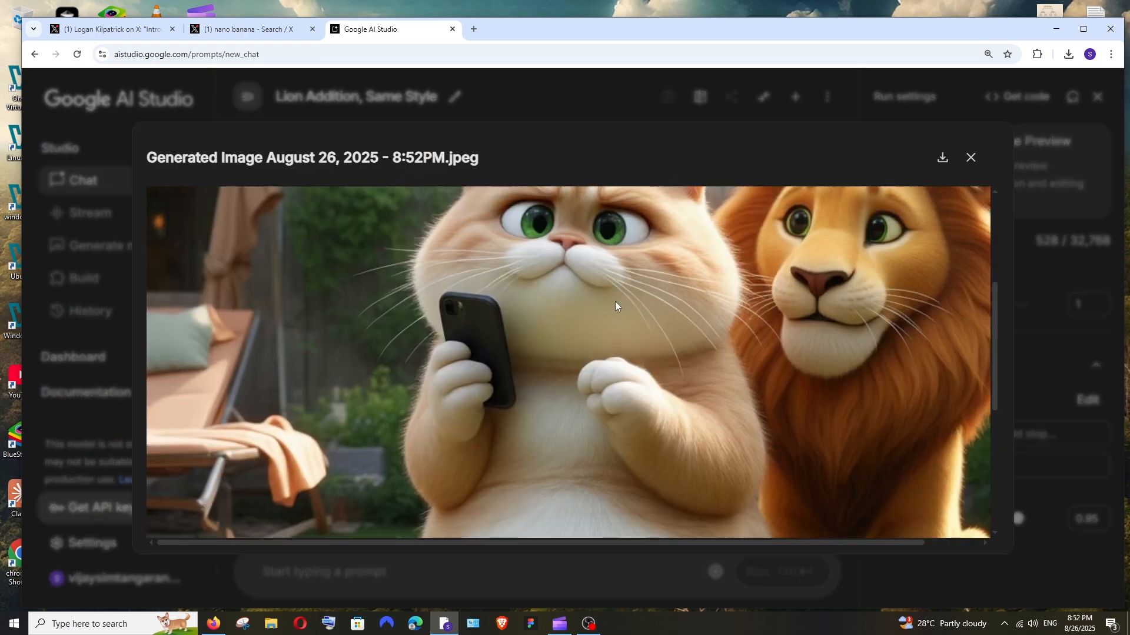
Close the enlarged result and scroll the chat to the cat-and-lion response.
click(971, 156)
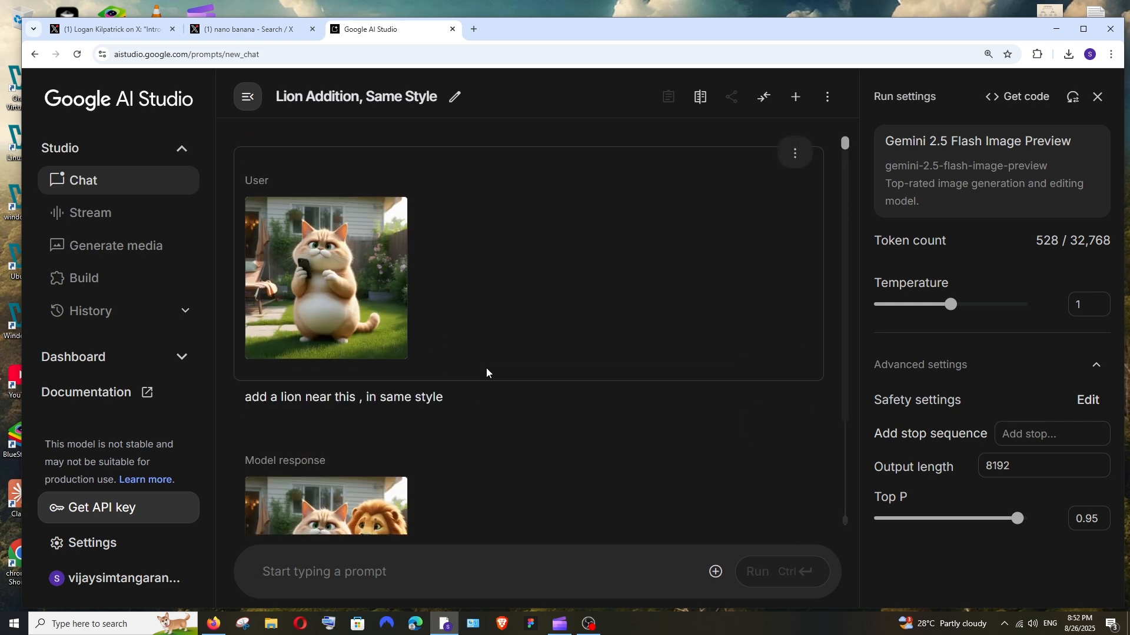
scroll(down, 3)
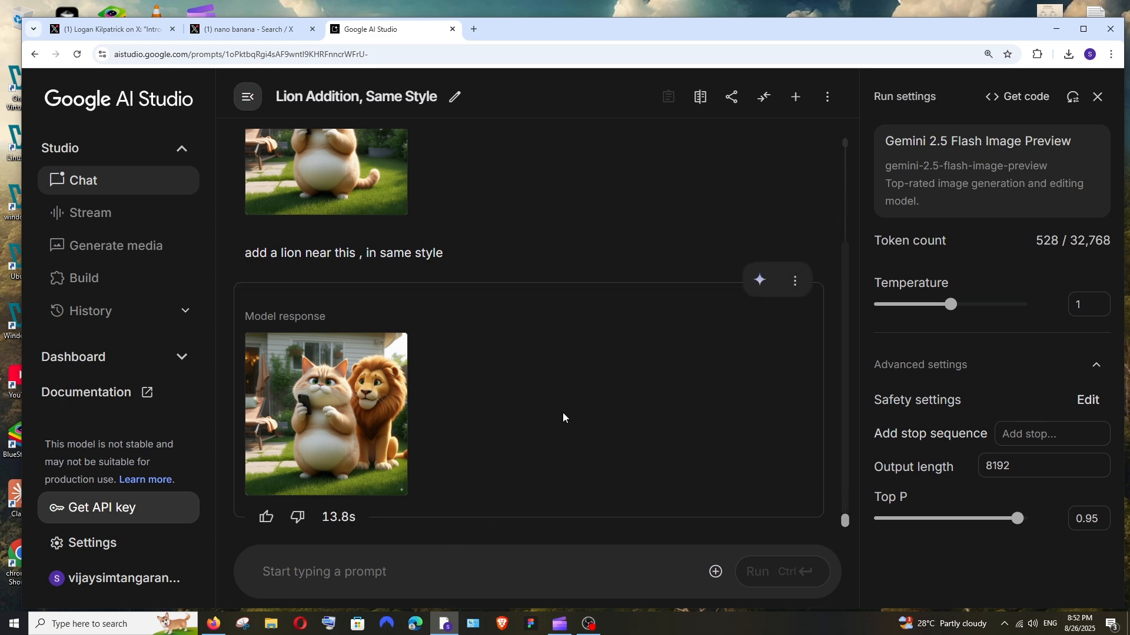
mouse_move(782, 428)
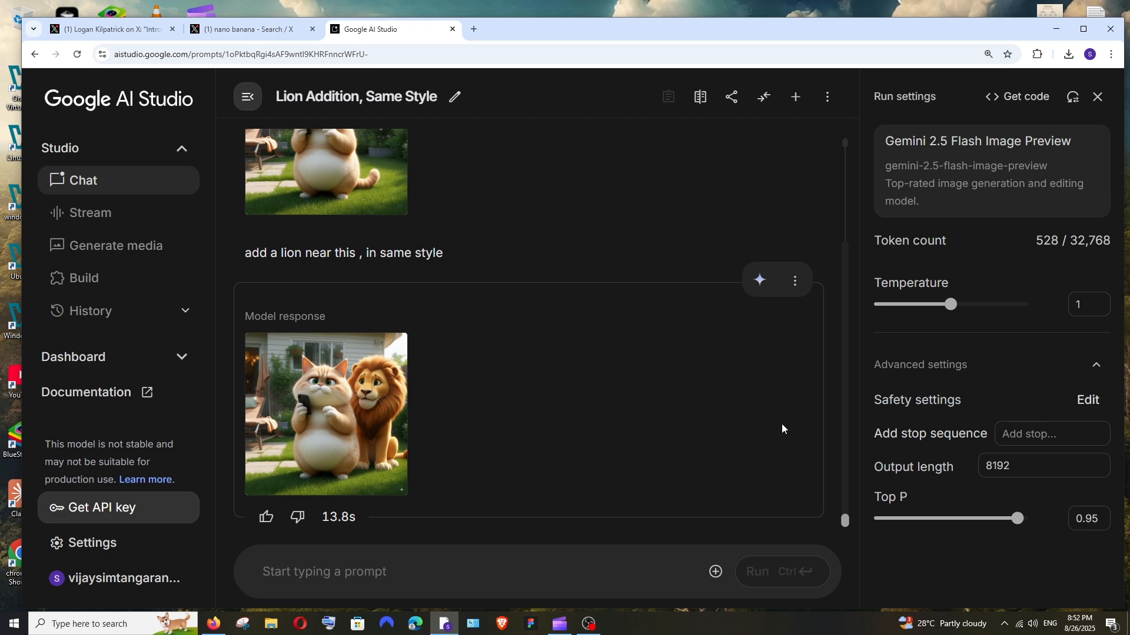
mouse_move(767, 430)
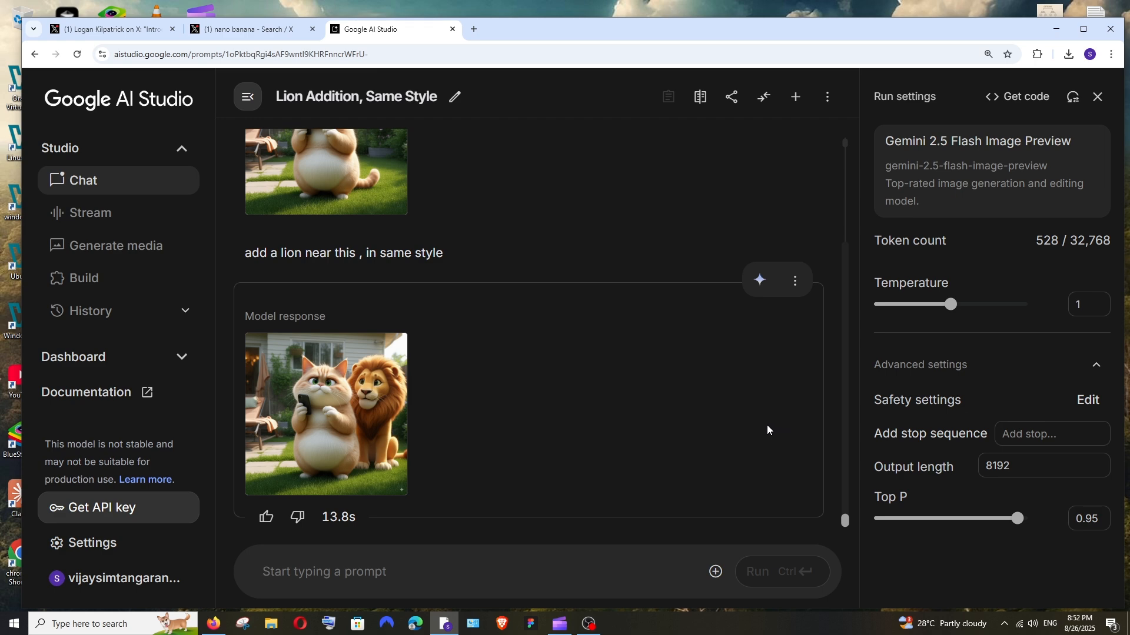